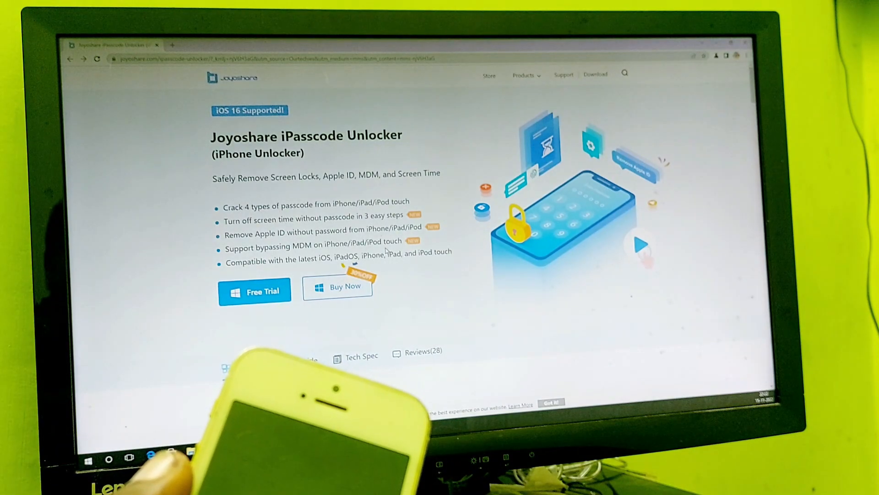
Step: Browse the Joyoshare product page, then start Unlock iOS Screen in iPasscode Unlocker
scroll("down", 3)
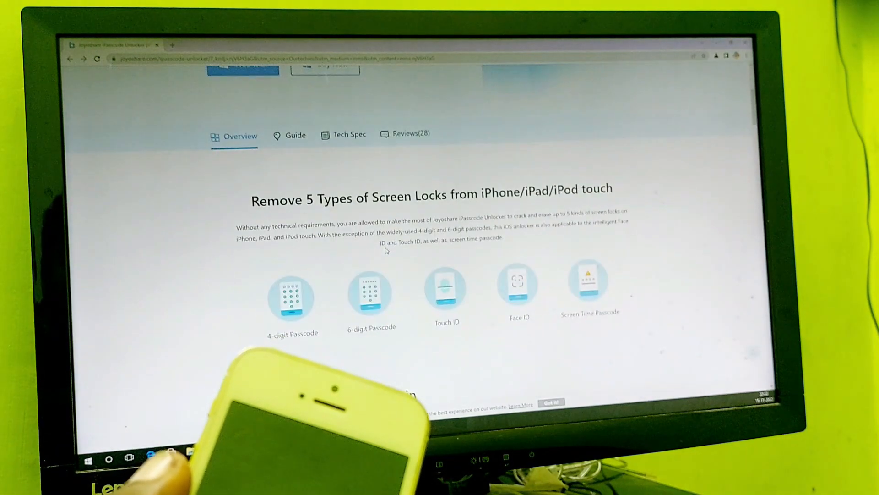
scroll("down", 3)
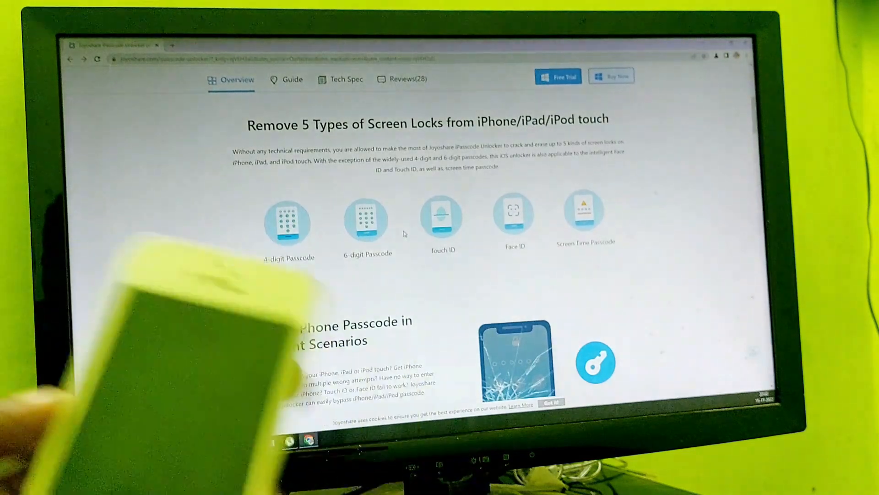
scroll("down", 3)
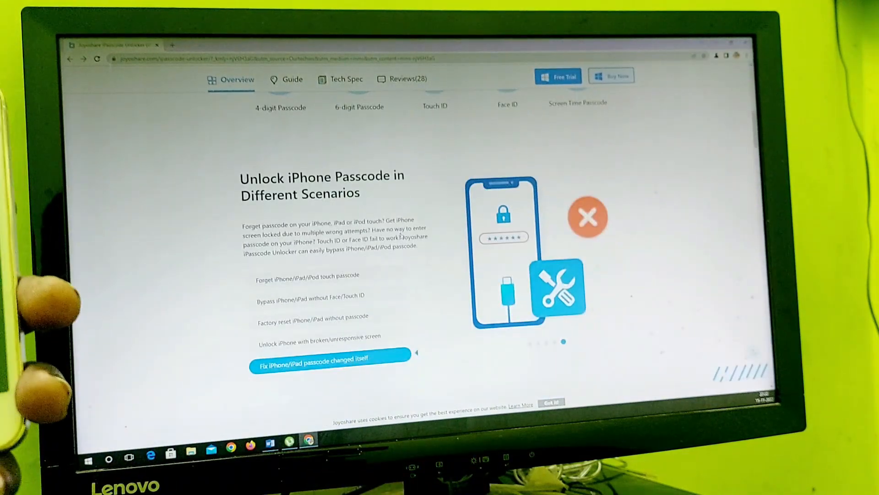
scroll("down", 3)
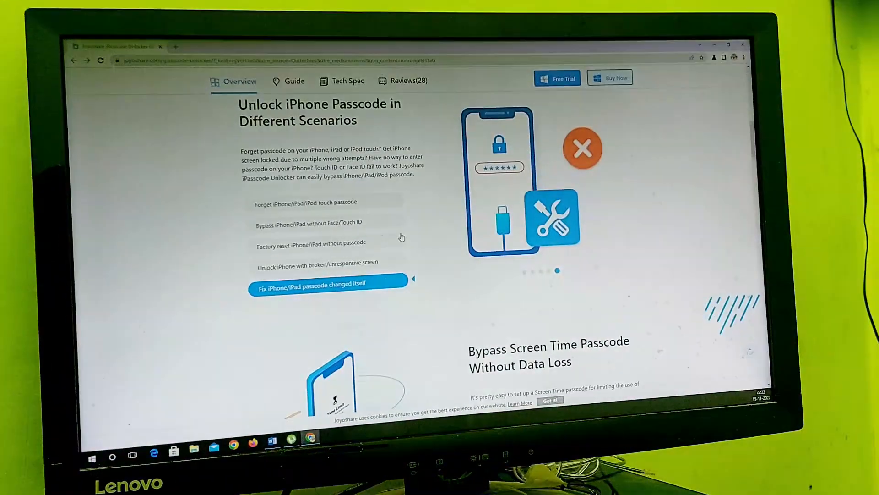
scroll("down", 3)
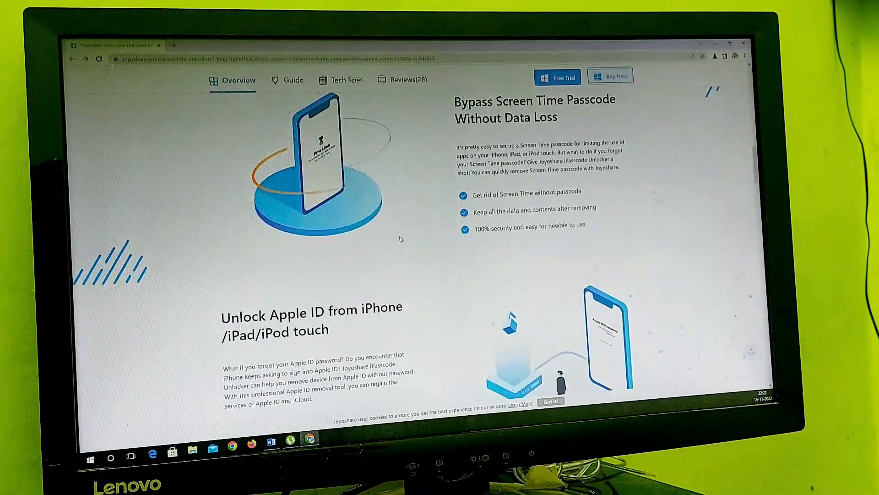
scroll("up", 3)
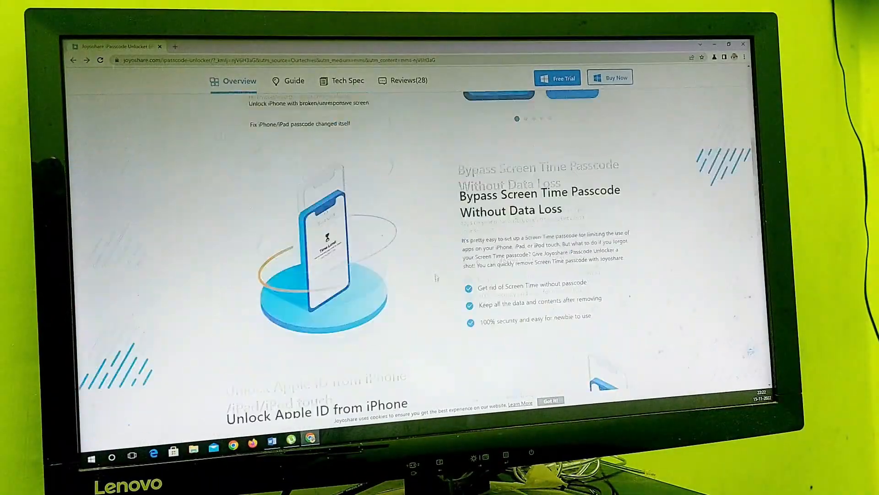
scroll("up", 3)
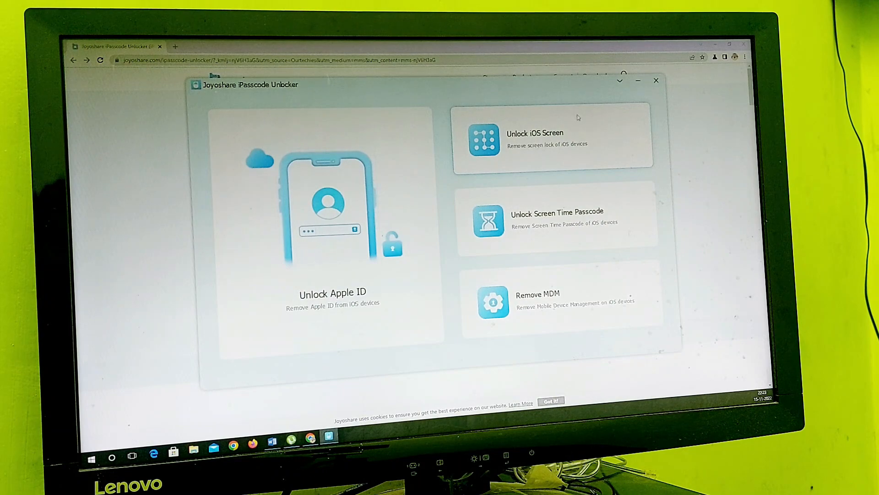
left_click(552, 139)
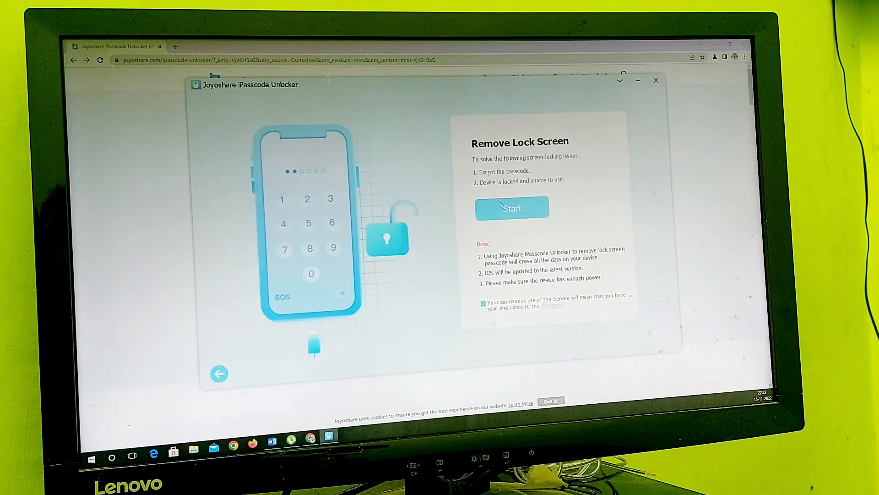
left_click(511, 207)
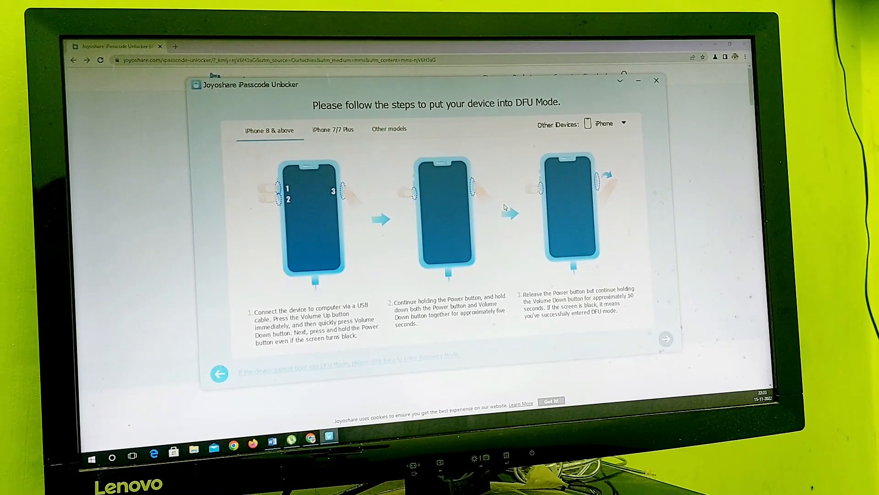
Step: Cycle the DFU guide through iPhone 7/7 Plus and Other models, then switch it to iPod
left_click(610, 122)
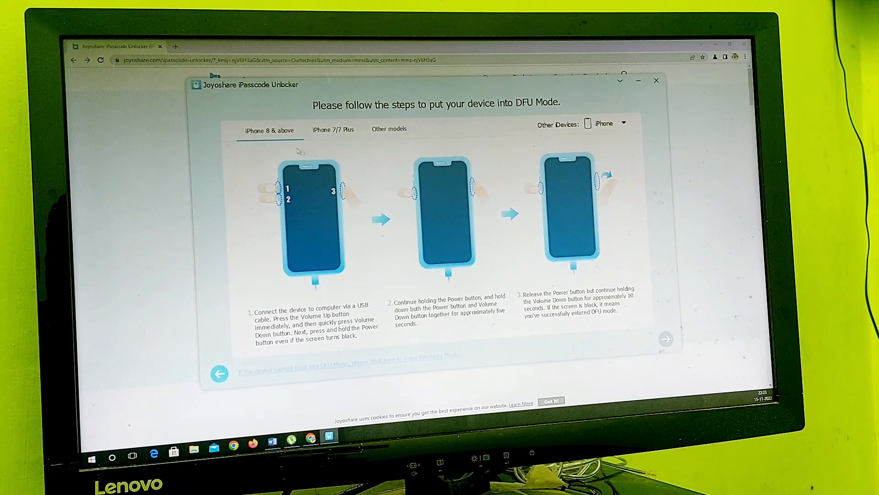
left_click(332, 129)
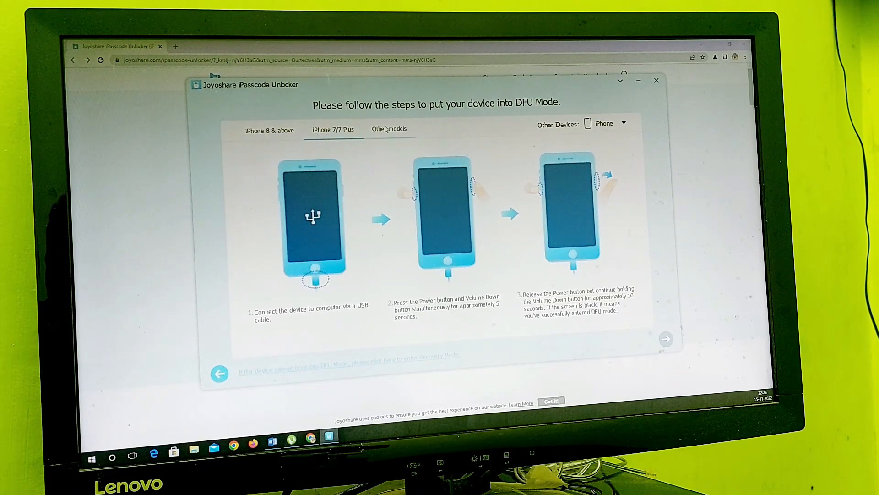
left_click(389, 129)
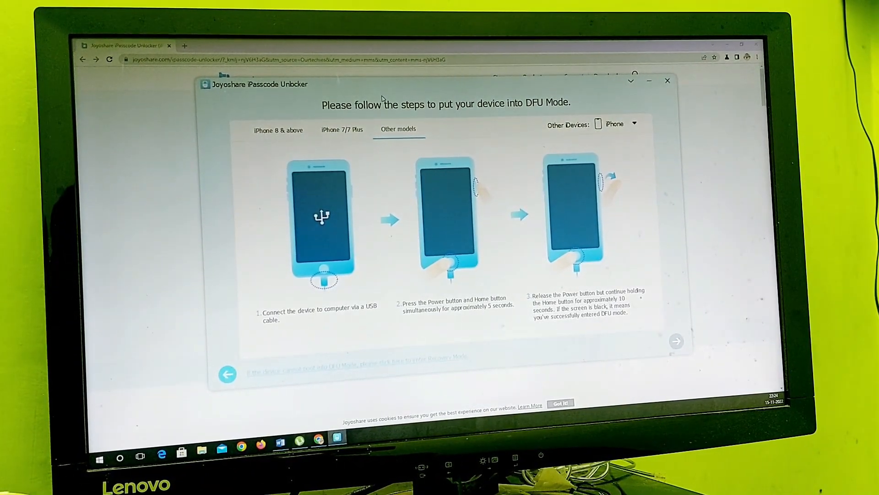
left_click(617, 125)
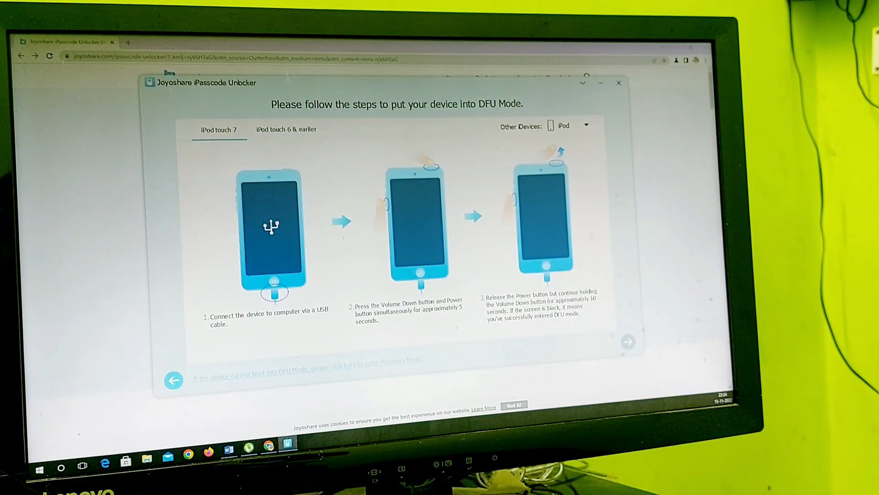
Step: Switch the device list back to iPhone and show the Other models Recovery Mode steps
left_click(585, 125)
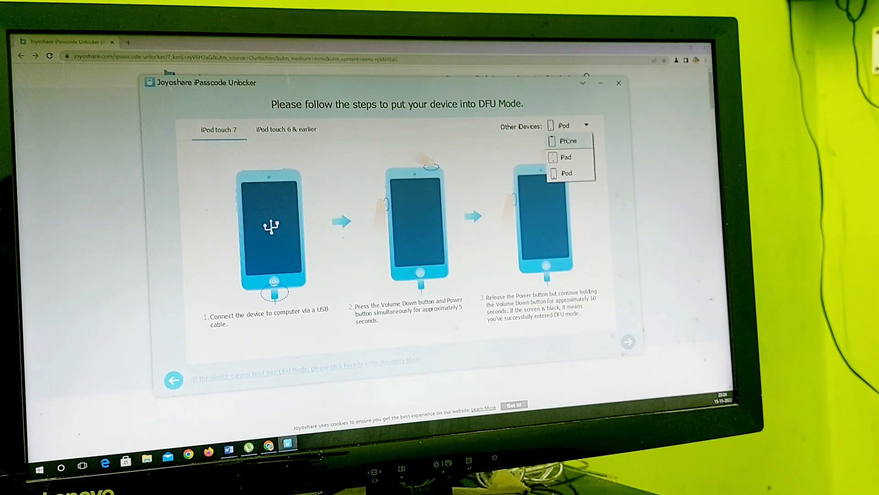
left_click(568, 140)
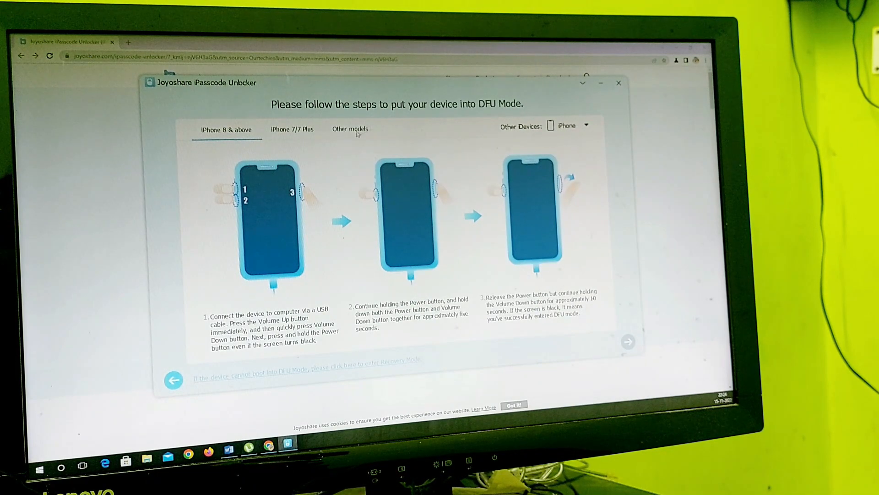
left_click(350, 129)
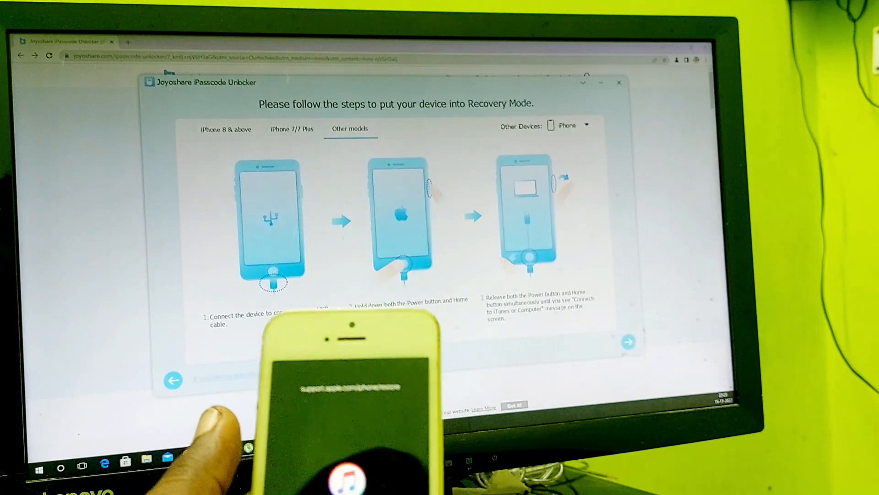
Step: Advance from the device-mode guide to the firmware download page for the detected iPhone 5s
left_click(627, 341)
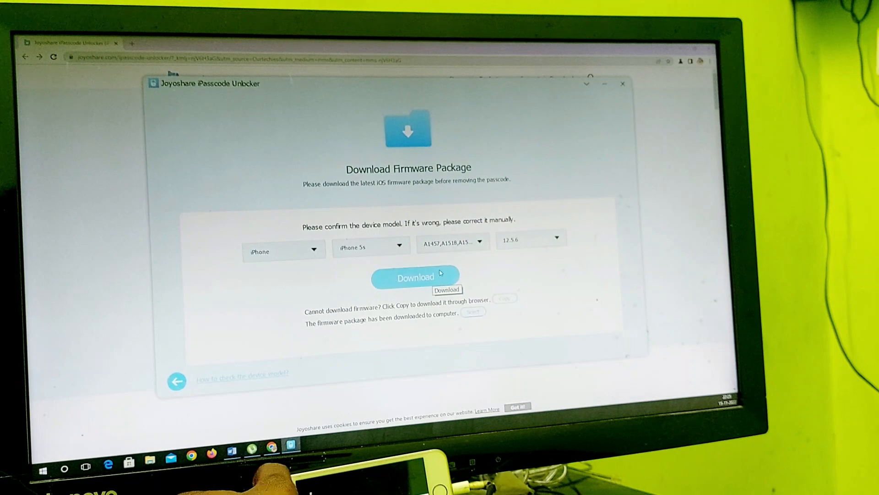
Step: Download the iPhone 5s firmware package for iOS 12.5.6
left_click(415, 277)
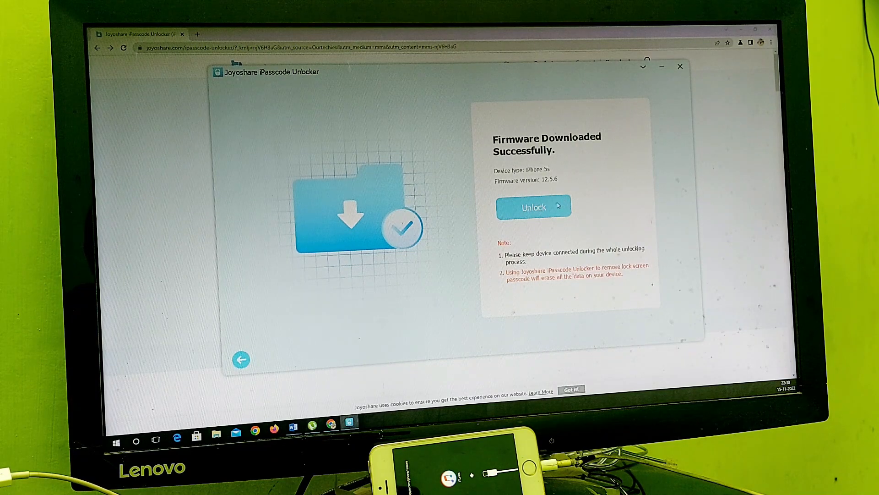
Step: Click Unlock on the Firmware Downloaded Successfully screen so the firmware starts unzipping
left_click(533, 207)
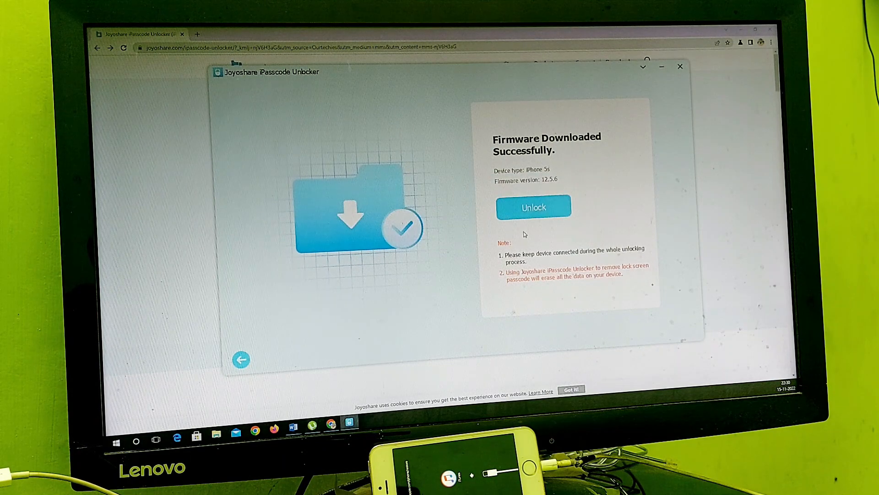
left_click(533, 207)
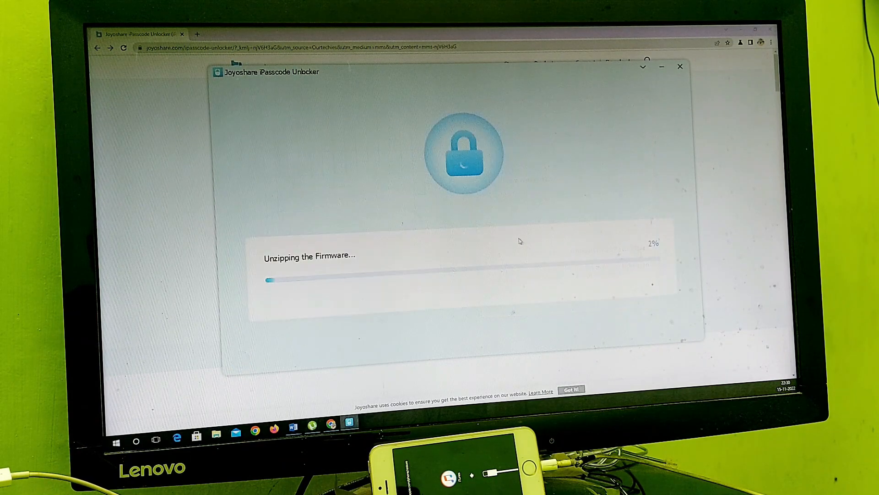